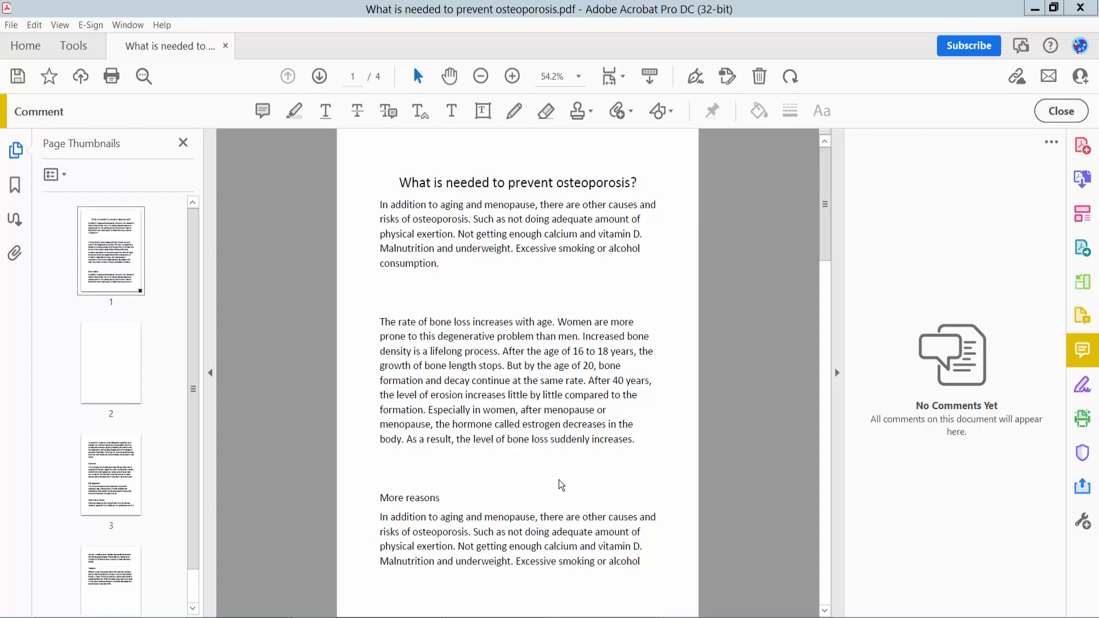
mouse_move(503, 341)
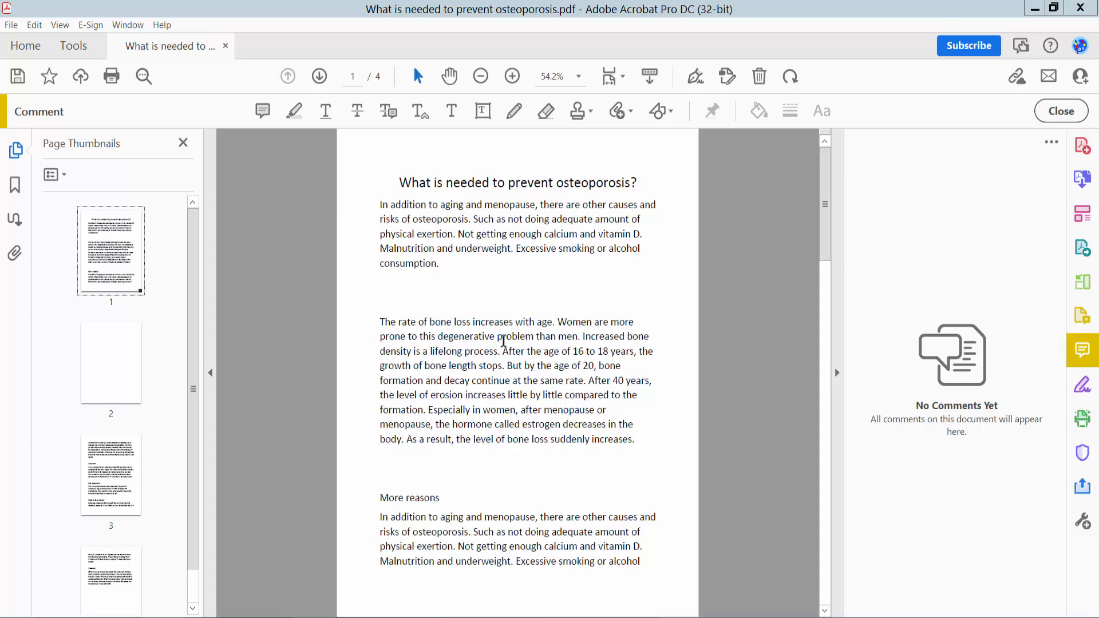
Step: Draw a text box around the bone-loss paragraph on page 1 and select it
scroll(down, 3)
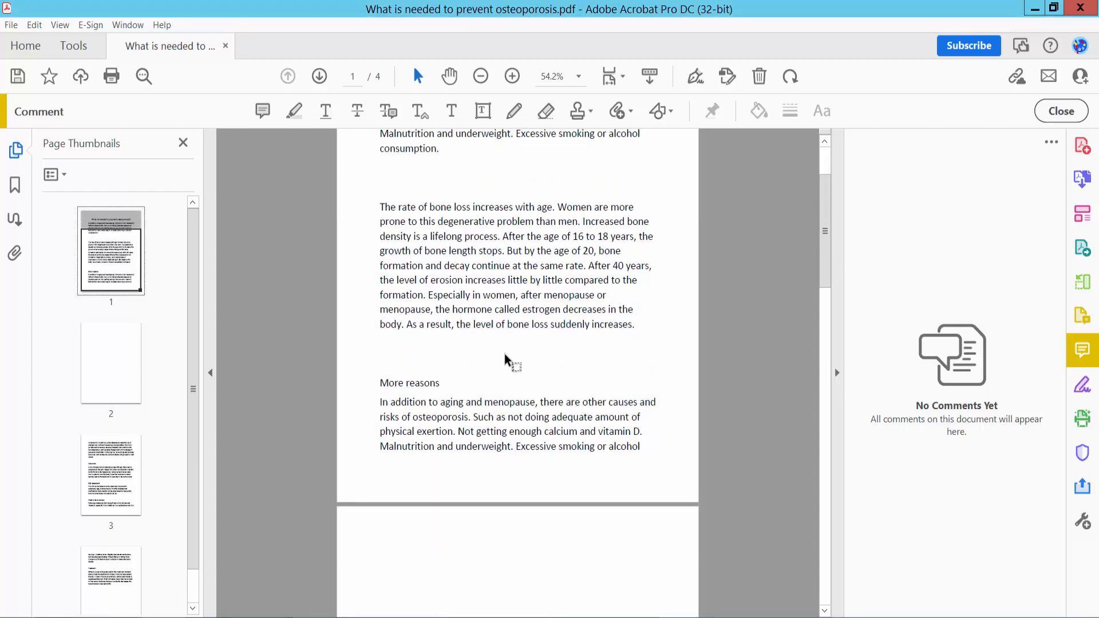
mouse_move(529, 311)
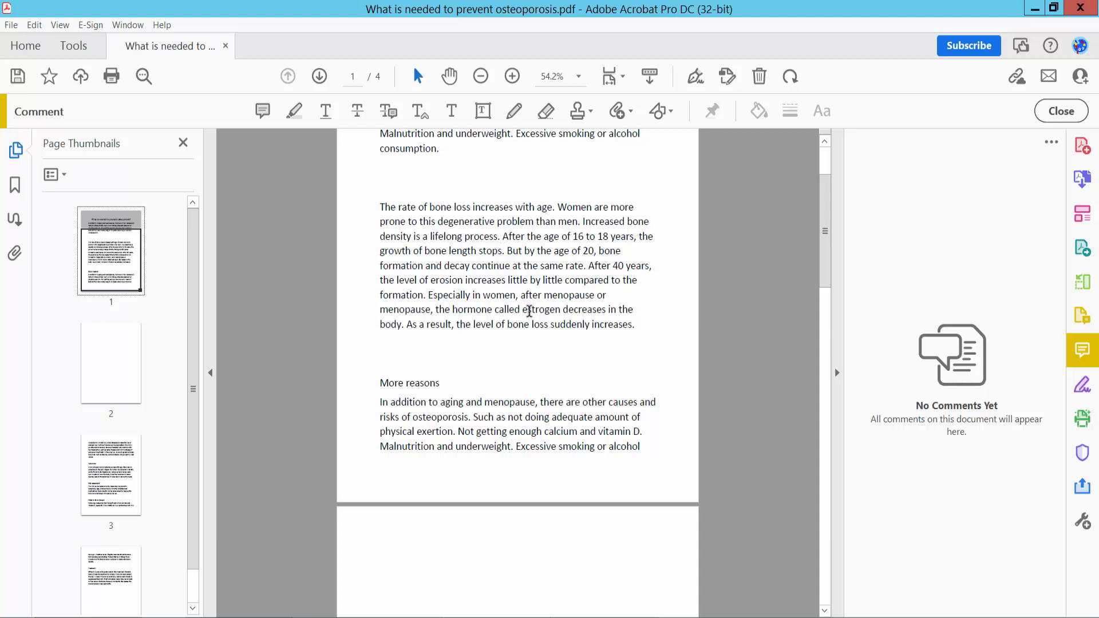
click(73, 46)
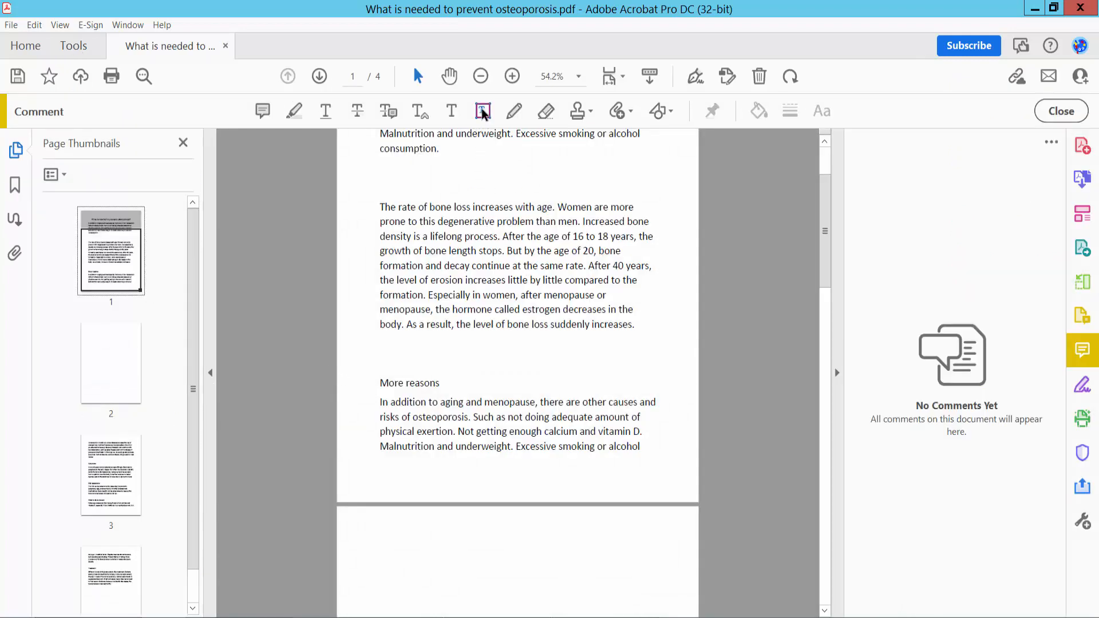
click(482, 111)
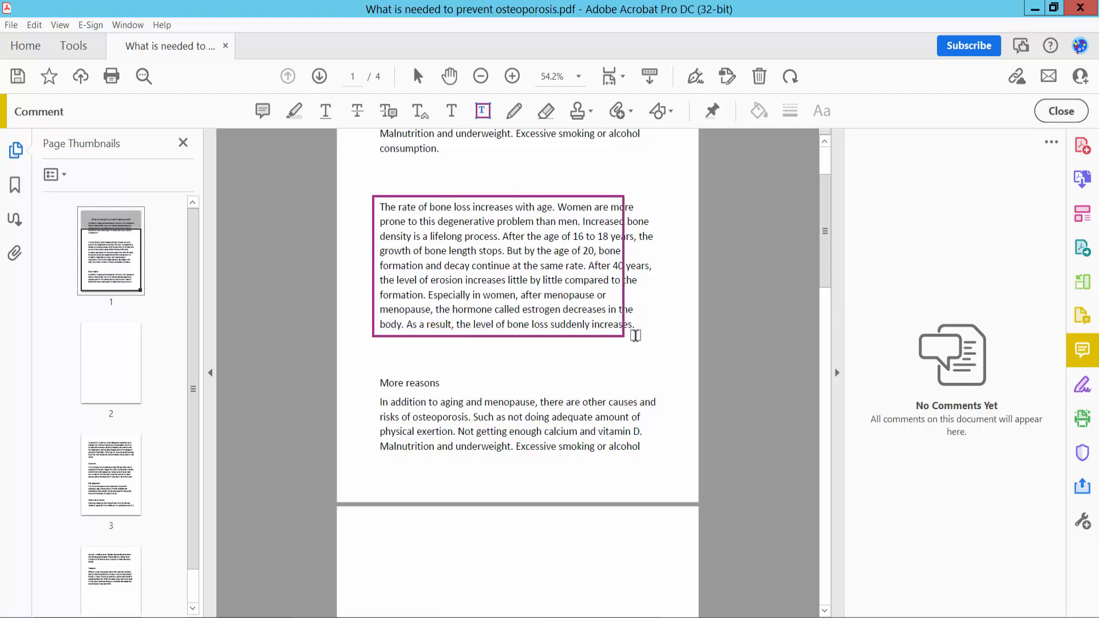
click(821, 110)
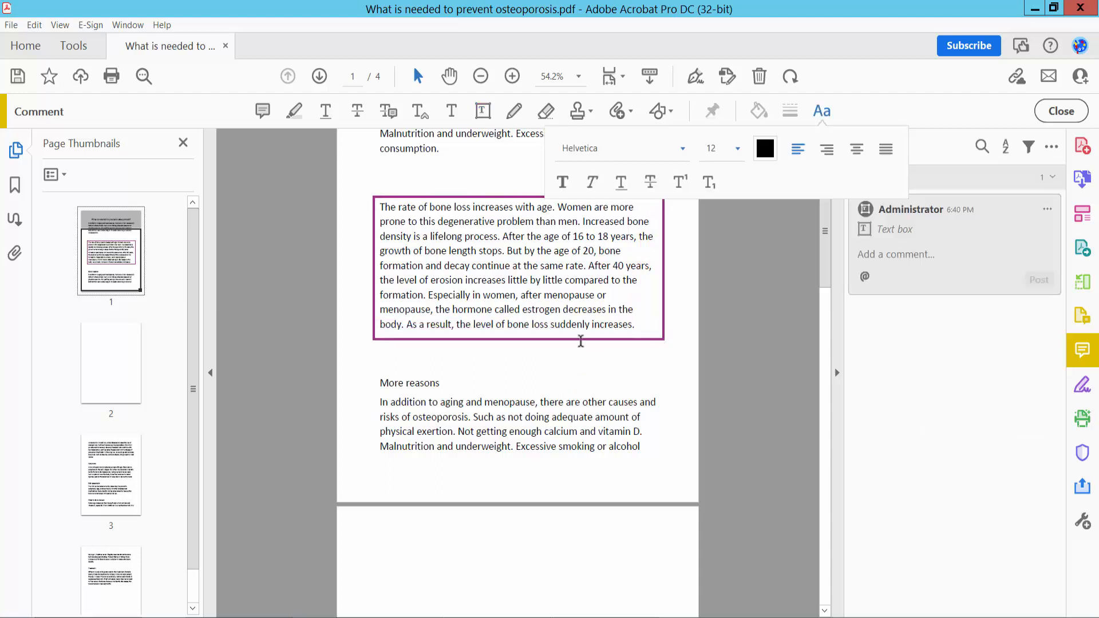
click(518, 266)
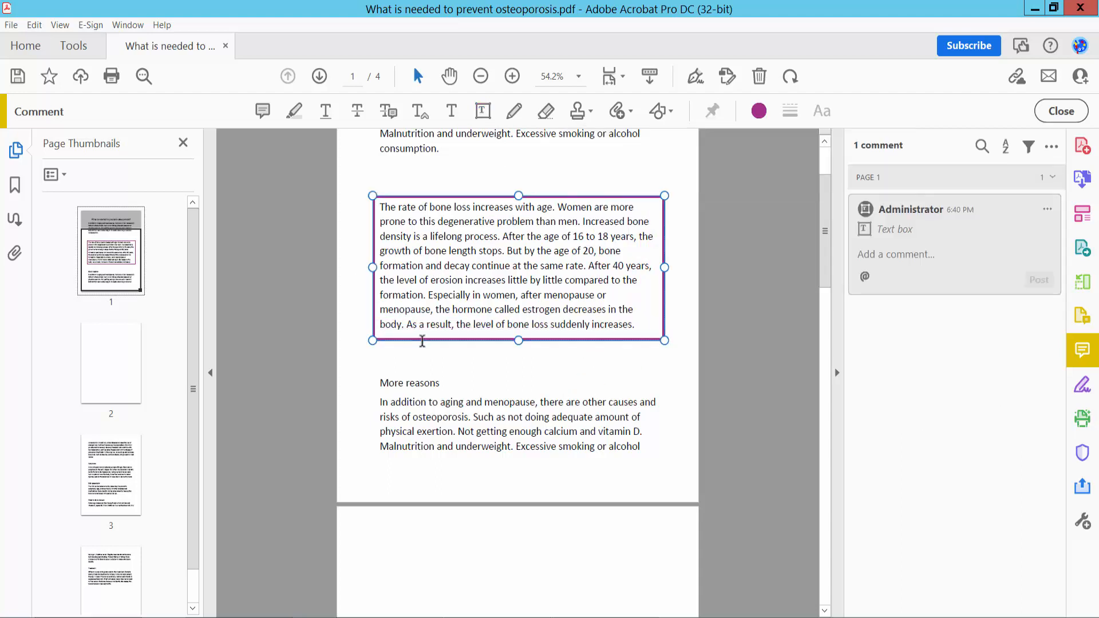
mouse_move(462, 461)
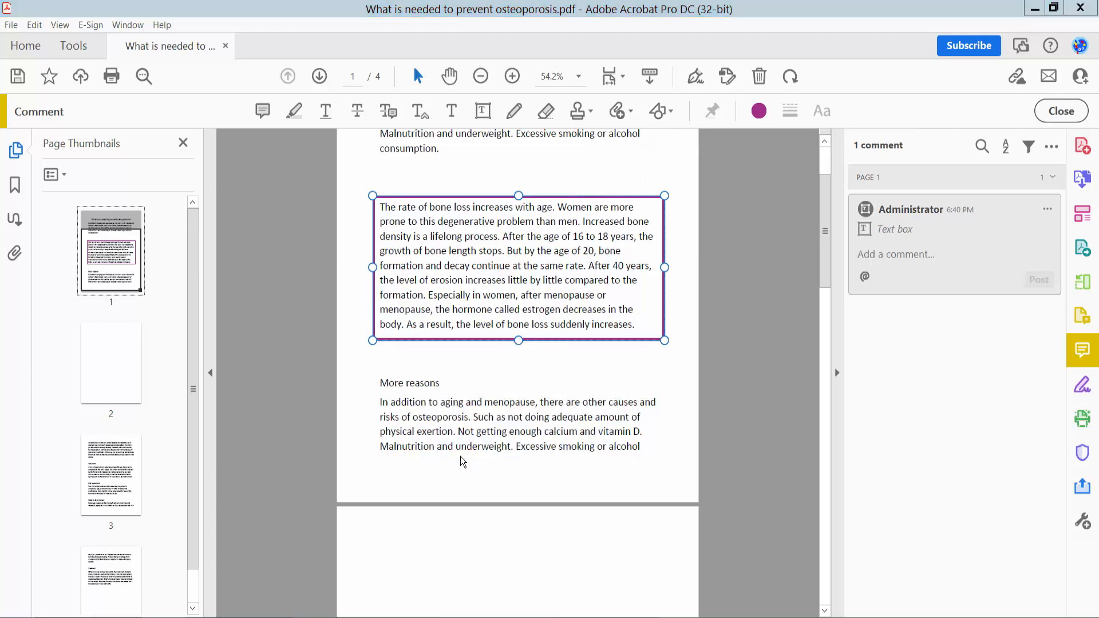
Step: Give the page 1 text box a solid 6 pt red border with no fill
double_click(519, 266)
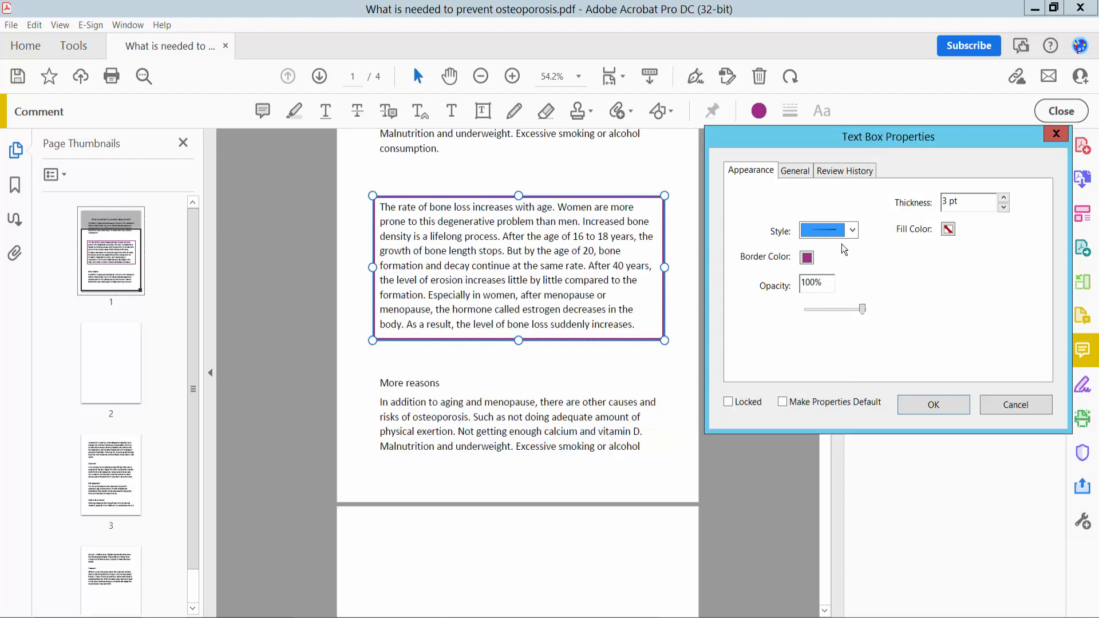
click(852, 230)
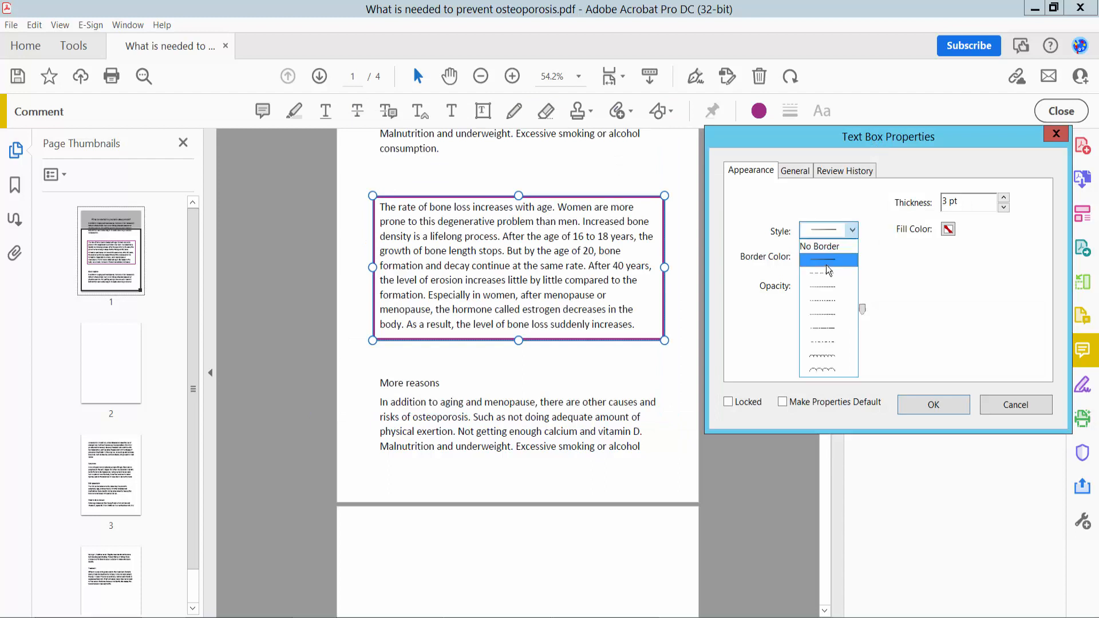
click(807, 257)
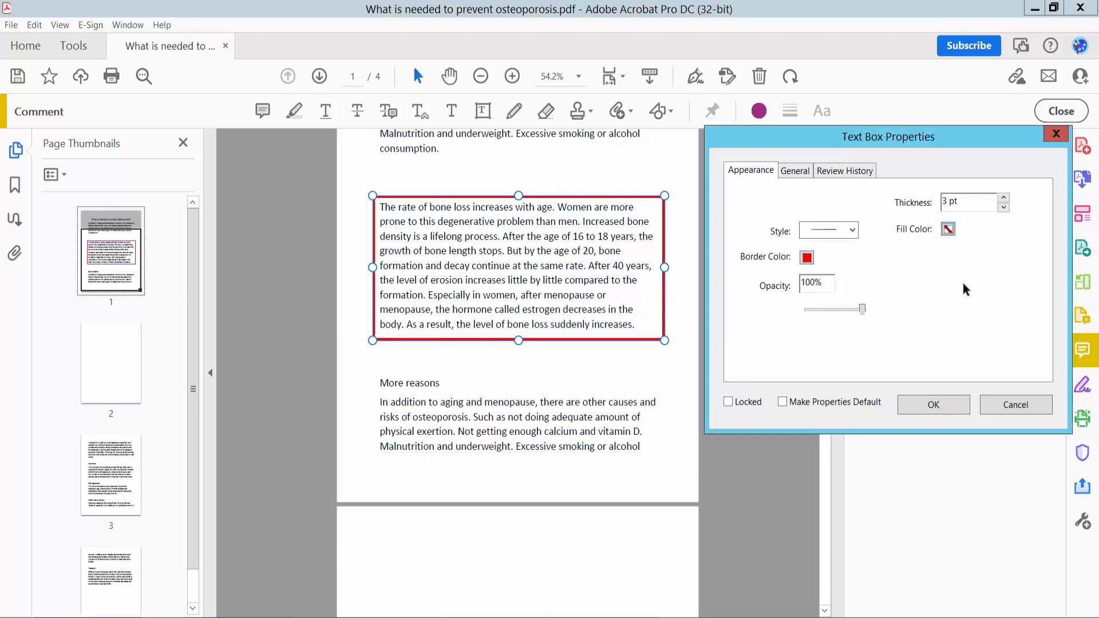
click(948, 228)
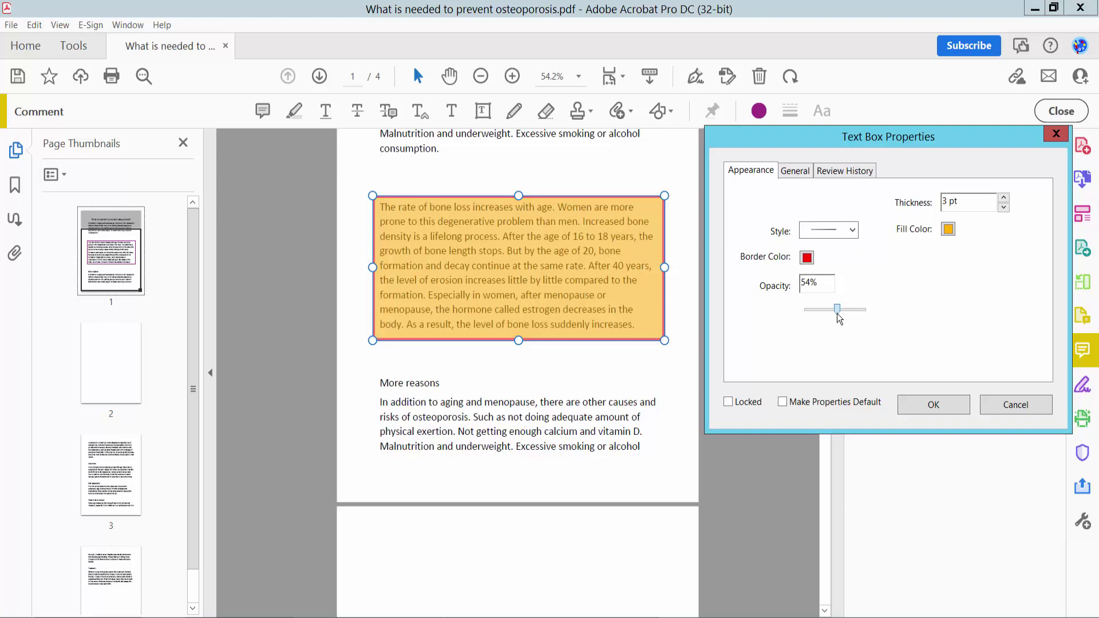
click(949, 229)
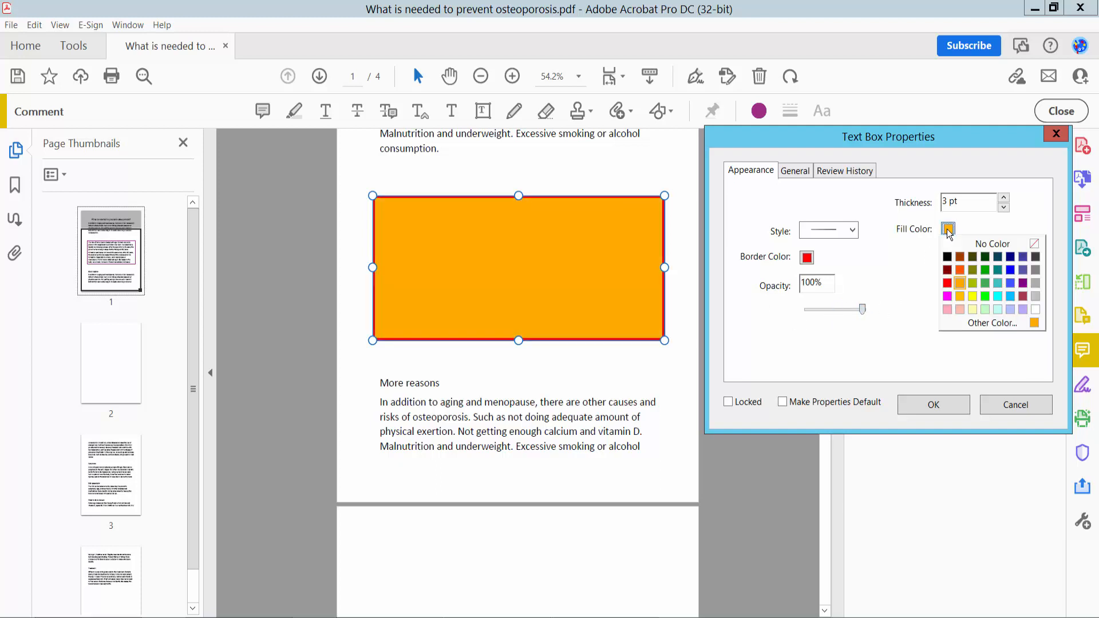
click(1034, 244)
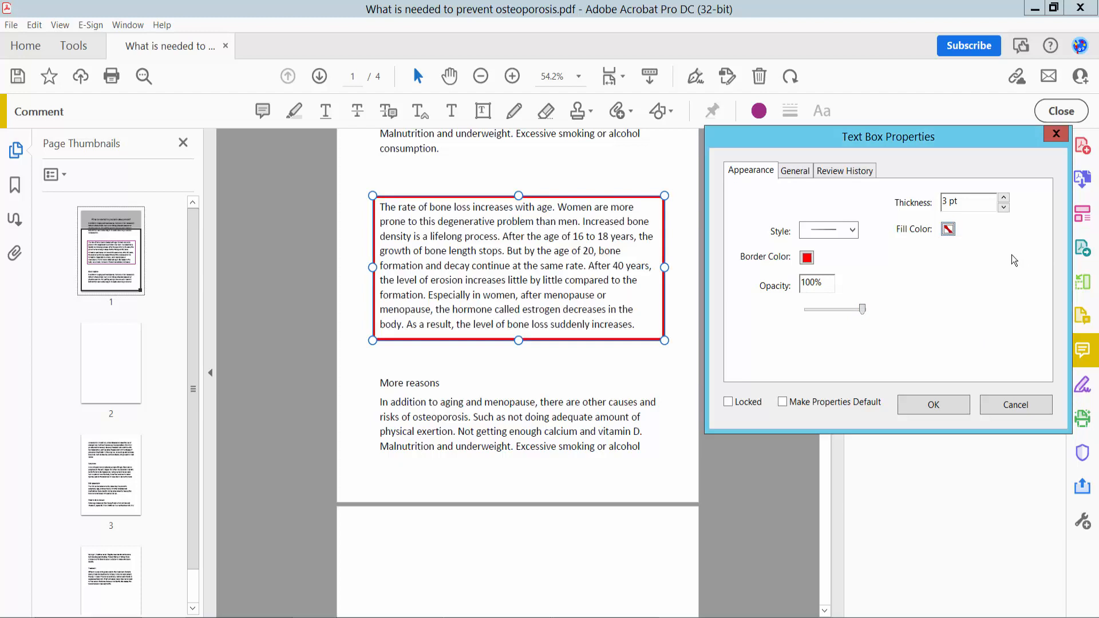
click(1004, 198)
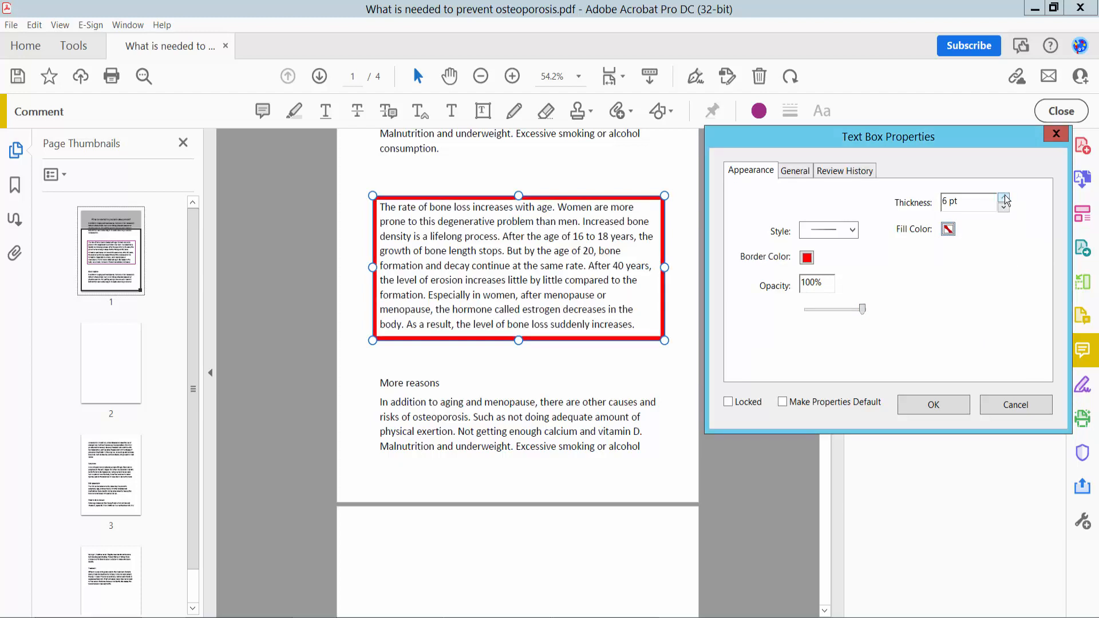
mouse_move(933, 405)
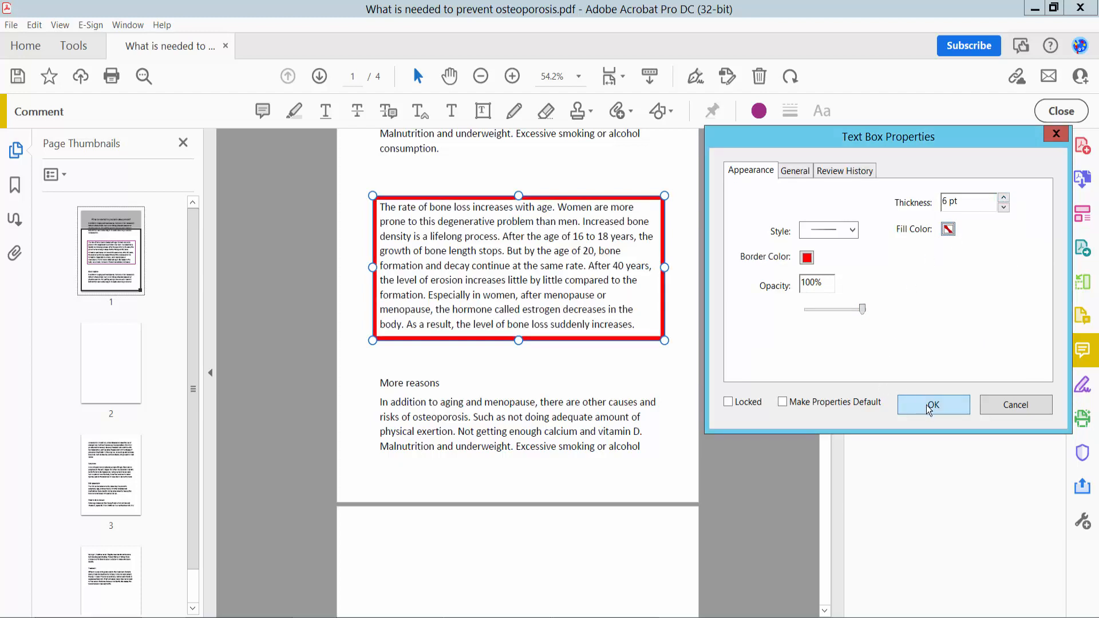
click(933, 405)
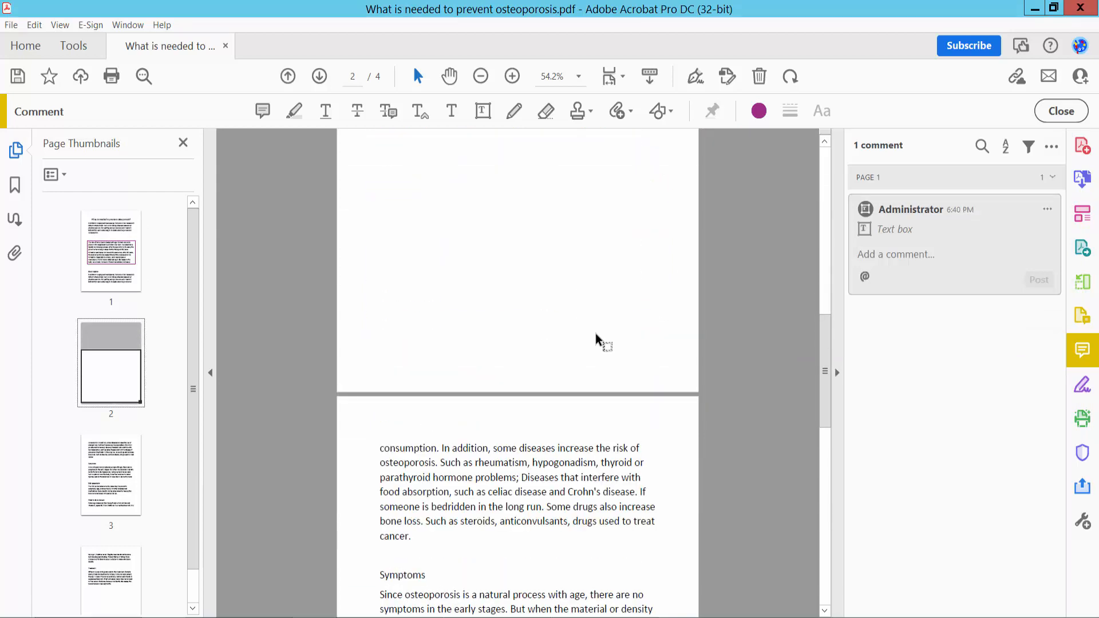
Step: Draw a text box around the Risk assessment paragraph on page 3, then deselect it
scroll(down, 3)
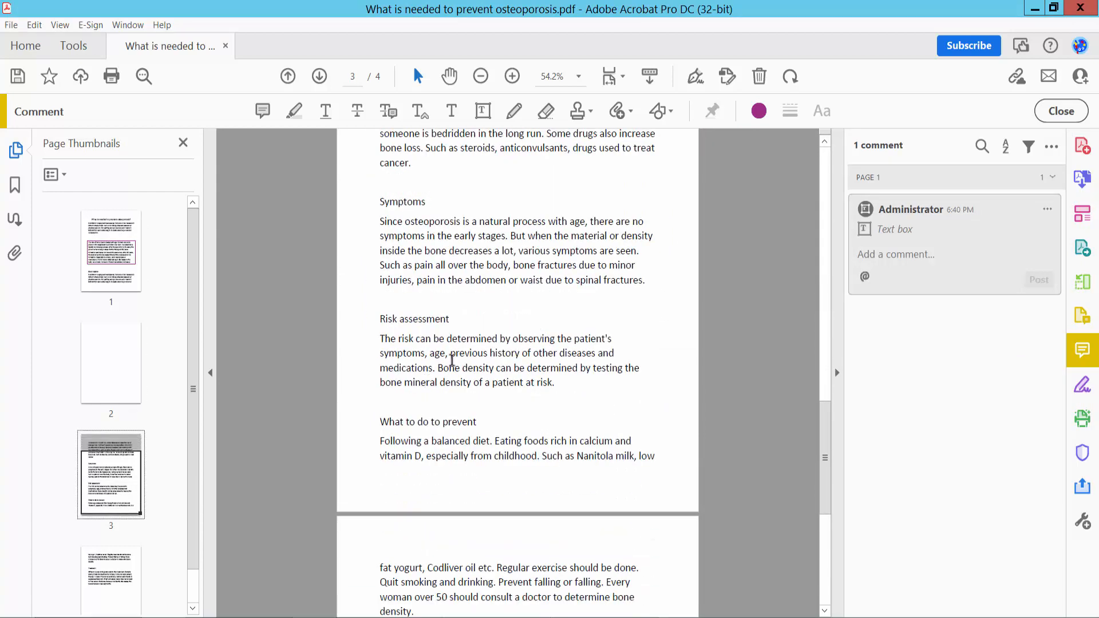
click(482, 111)
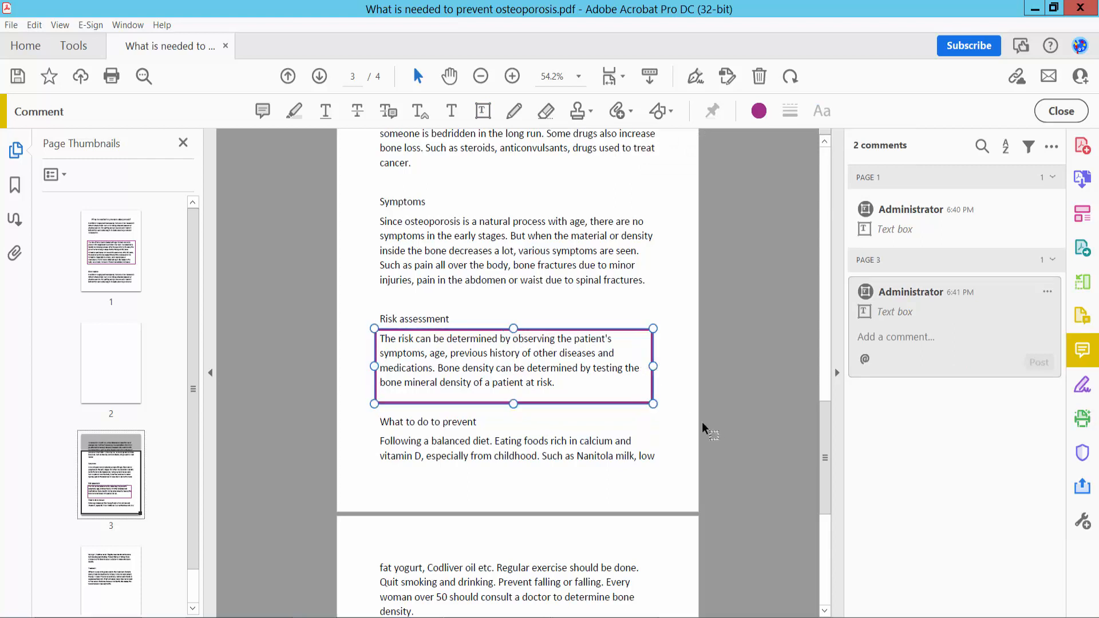
click(643, 429)
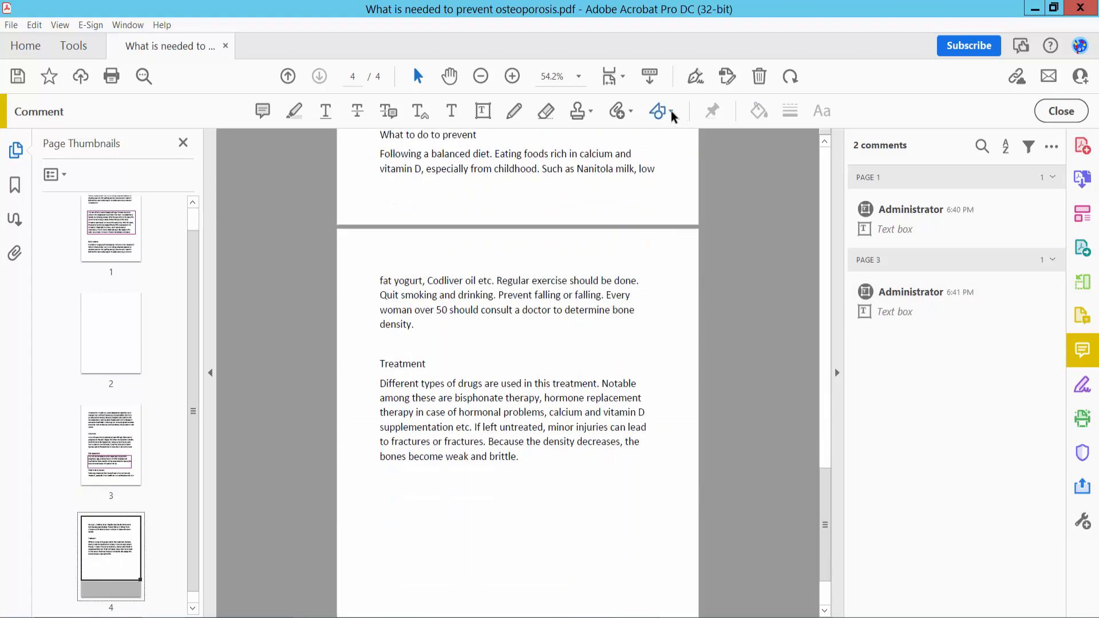
Step: Open the Drawing Tools shape list to draw a rectangle around the Treatment paragraph
click(657, 110)
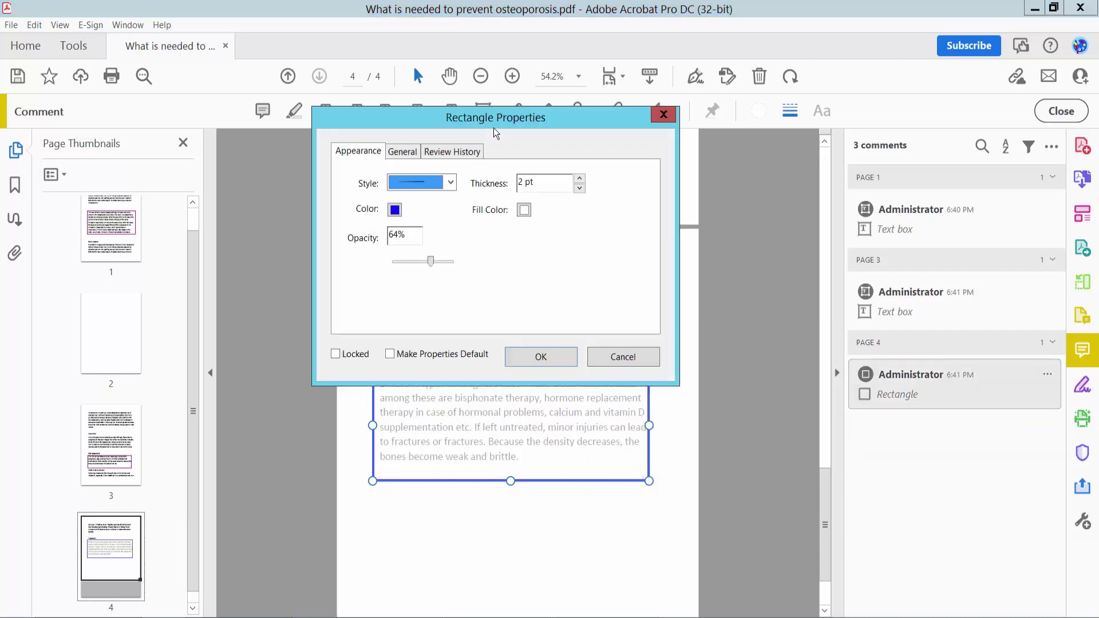
Step: Set the page 4 rectangle outline to green at 5 pt thickness
click(874, 210)
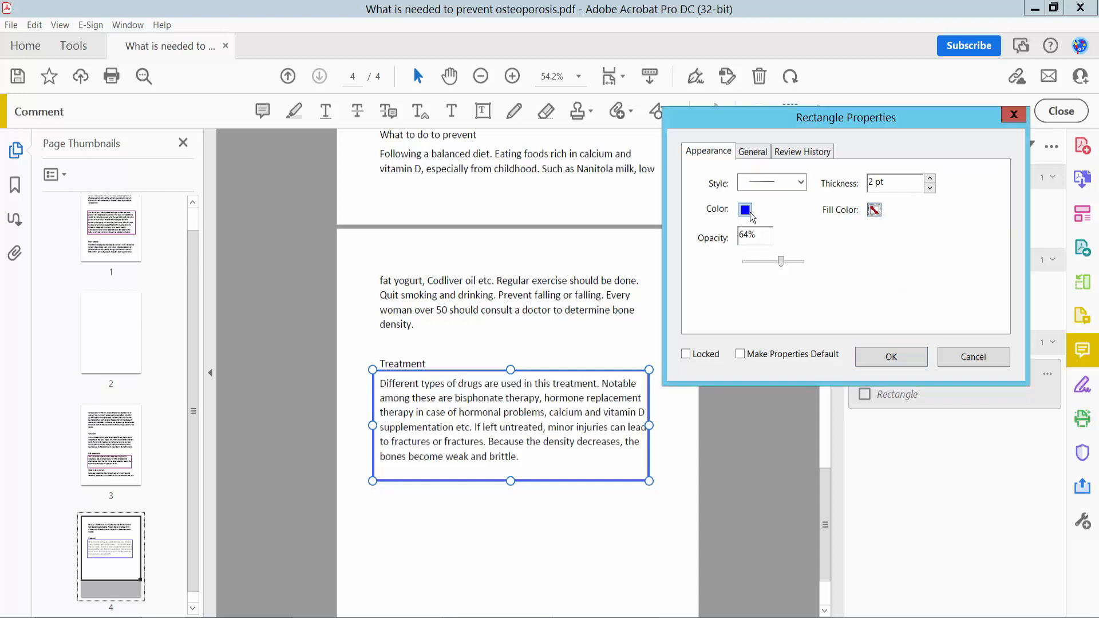
click(744, 210)
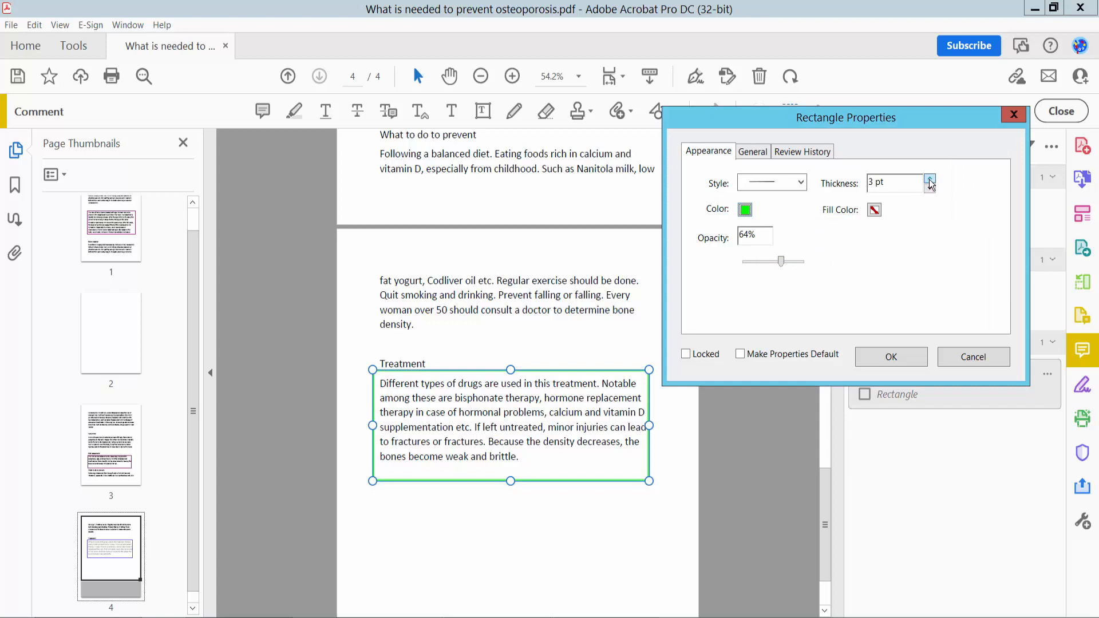
click(931, 179)
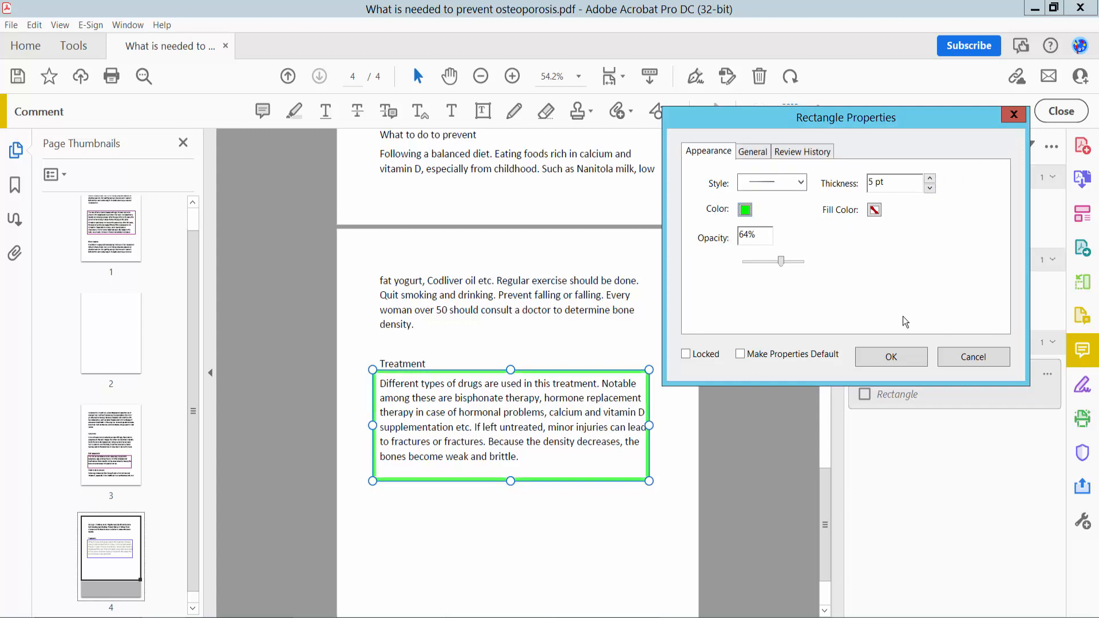
click(890, 357)
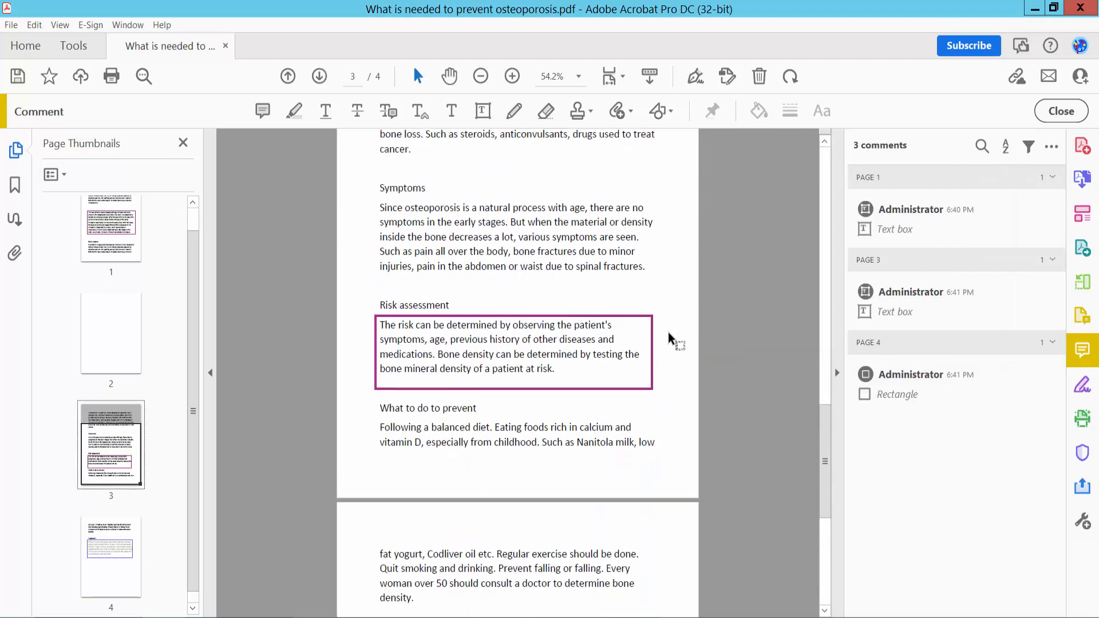
Step: Scroll back to page 1 and open the File menu to save
click(287, 76)
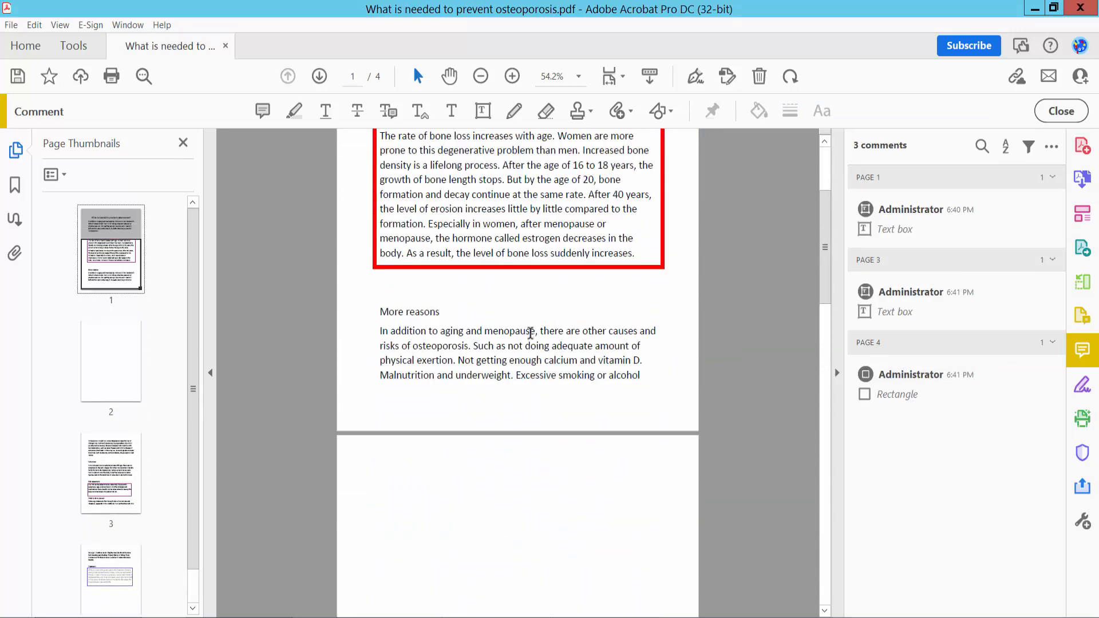
scroll(up, 3)
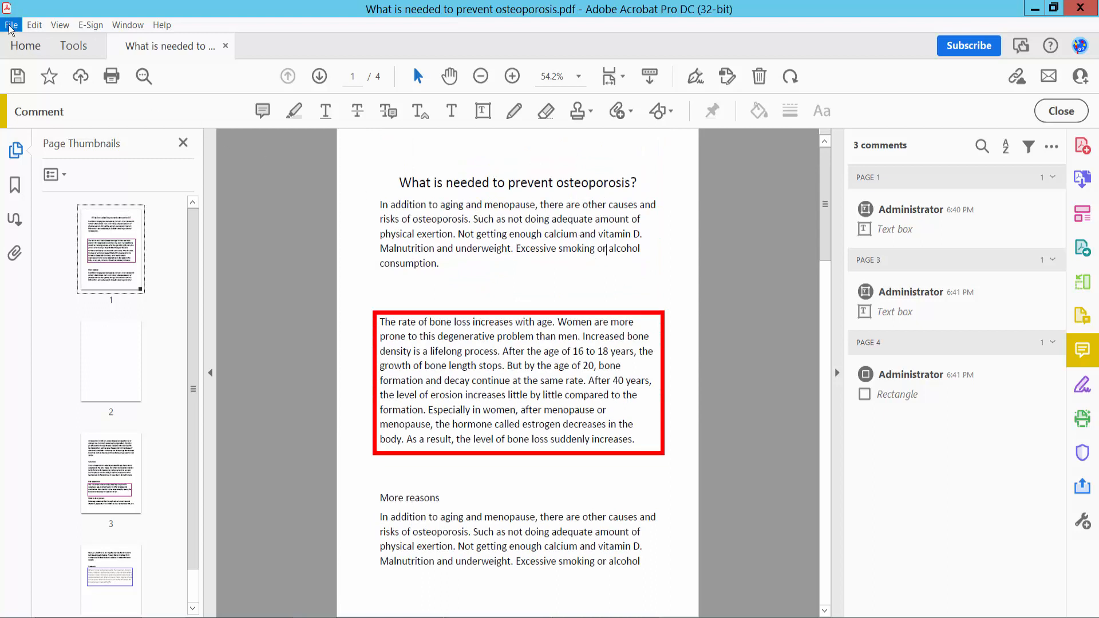
click(10, 25)
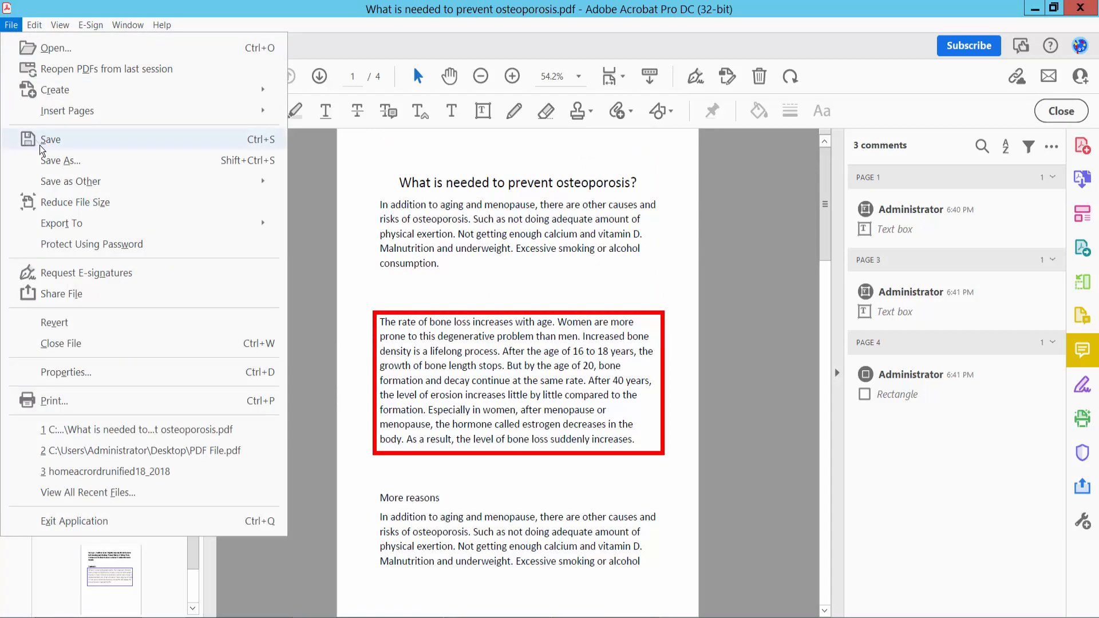
mouse_move(479, 286)
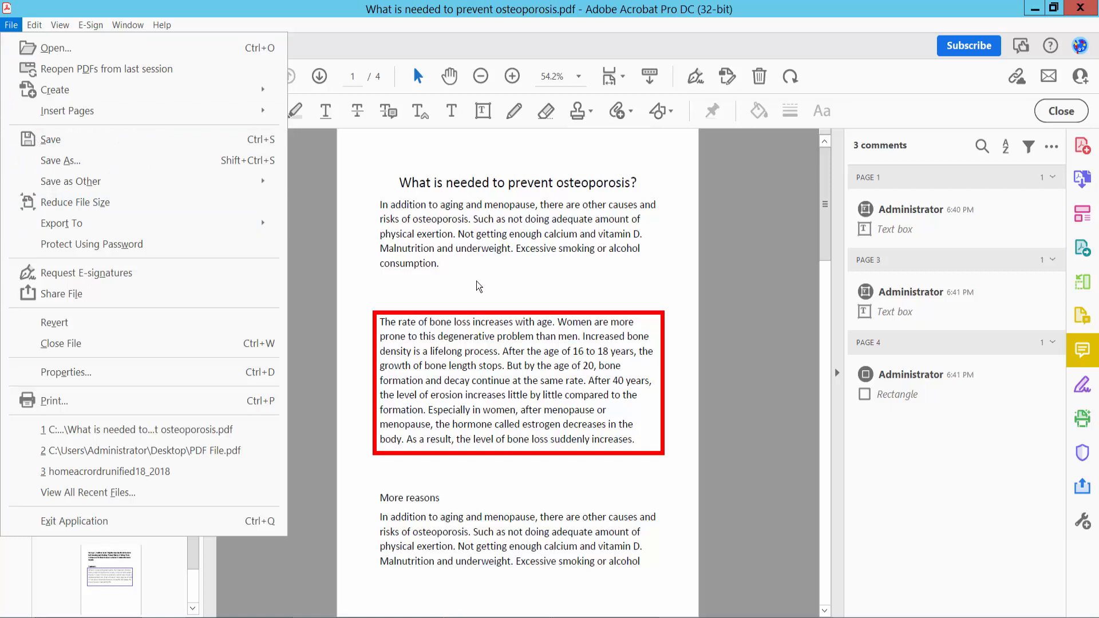